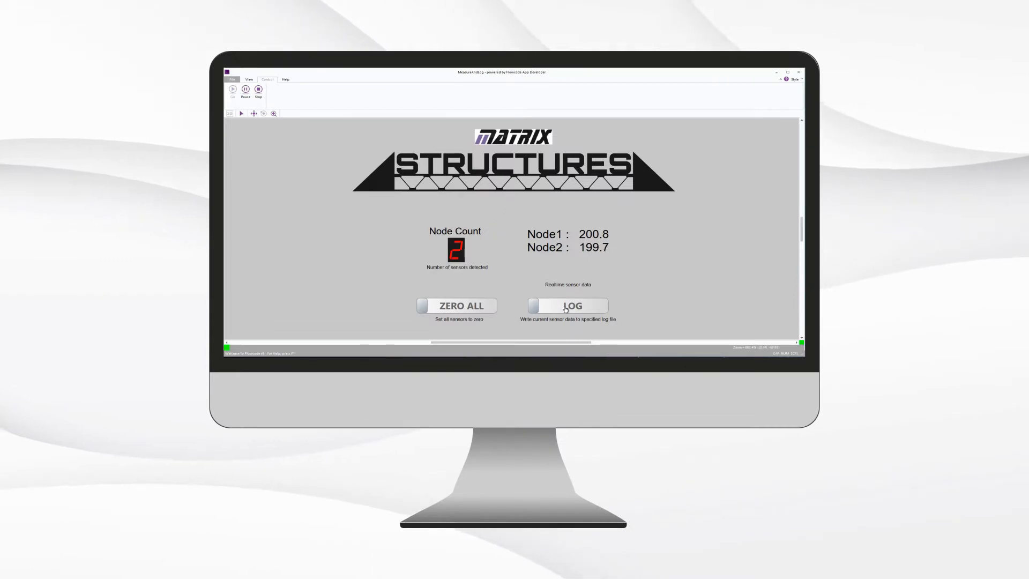
Log both node readings under a label, then open the saved log file in Excel.
click(568, 305)
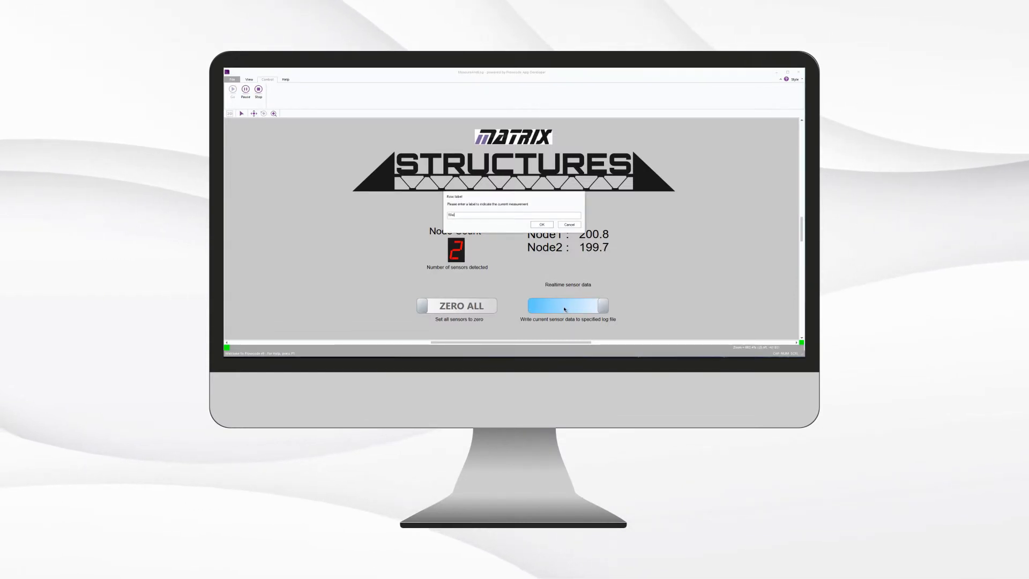
click(540, 224)
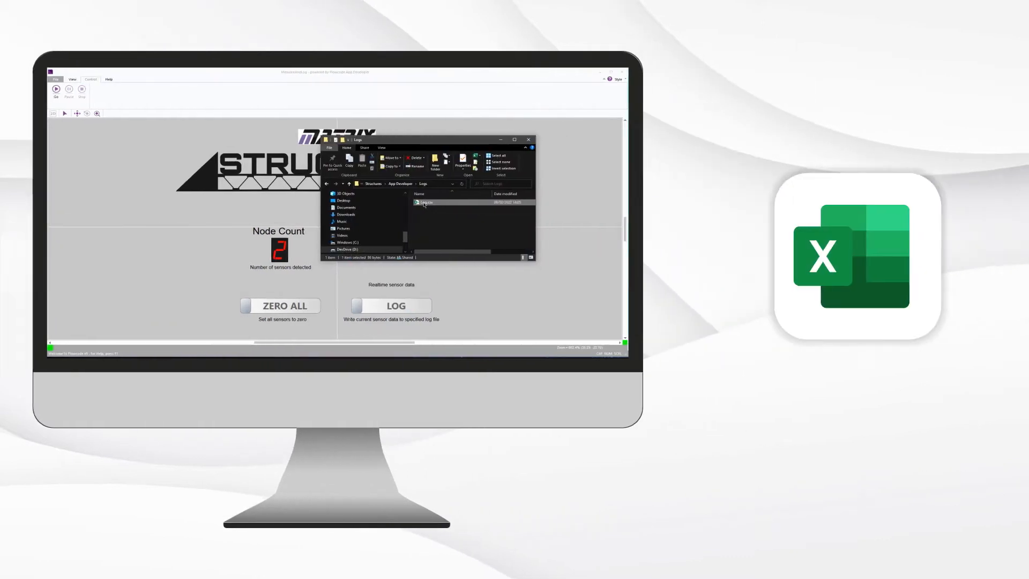
double_click(425, 202)
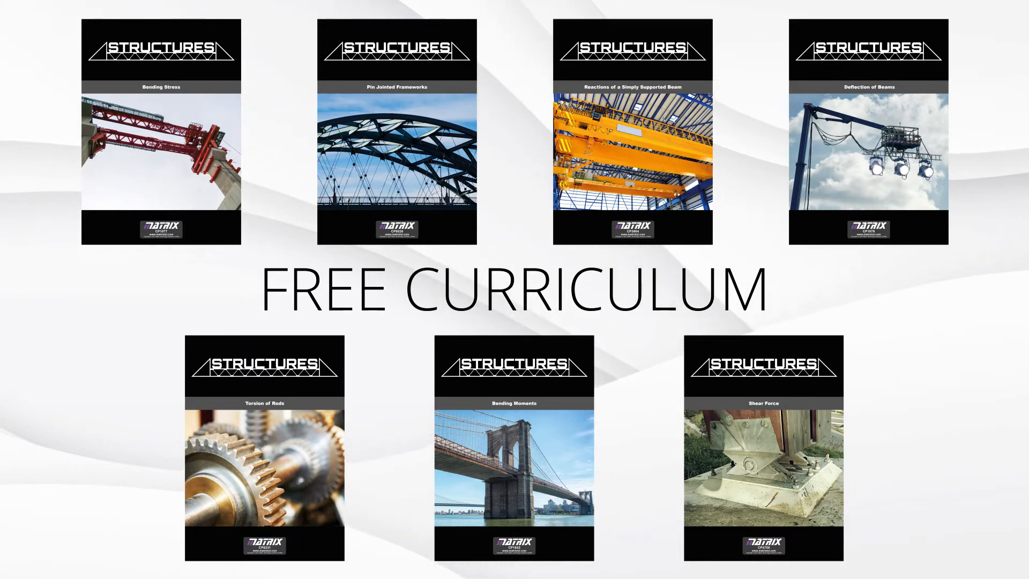
click(514, 457)
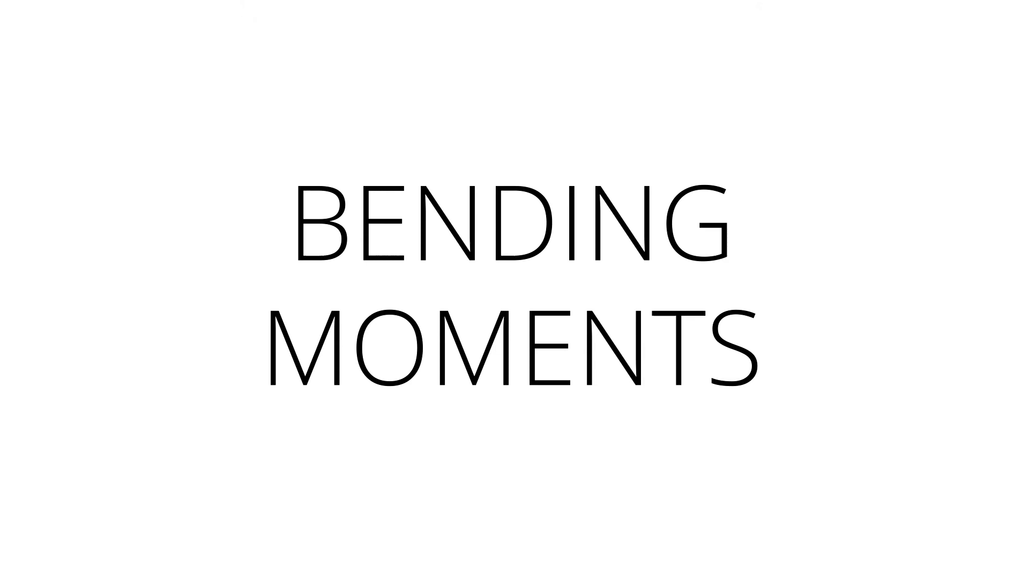